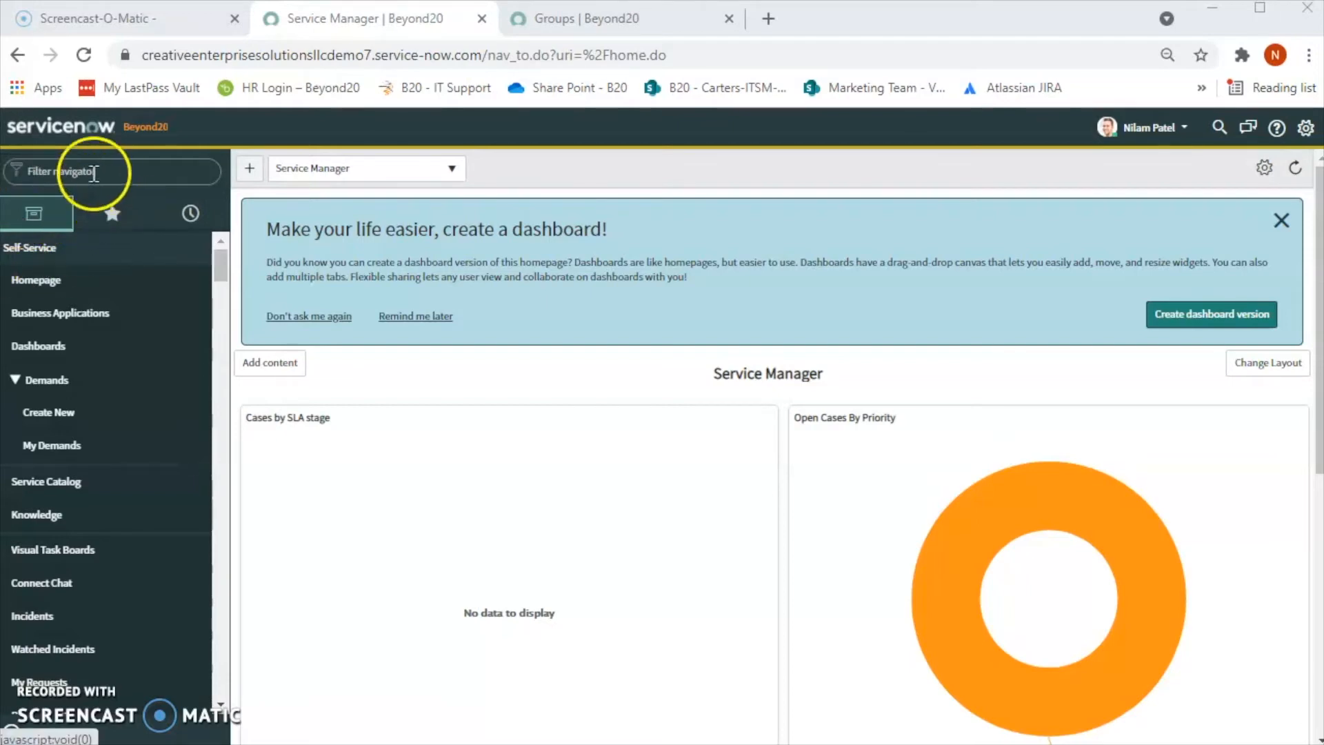
- Filter the navigator for 'Groups' and open User Administration > Groups
text(G)
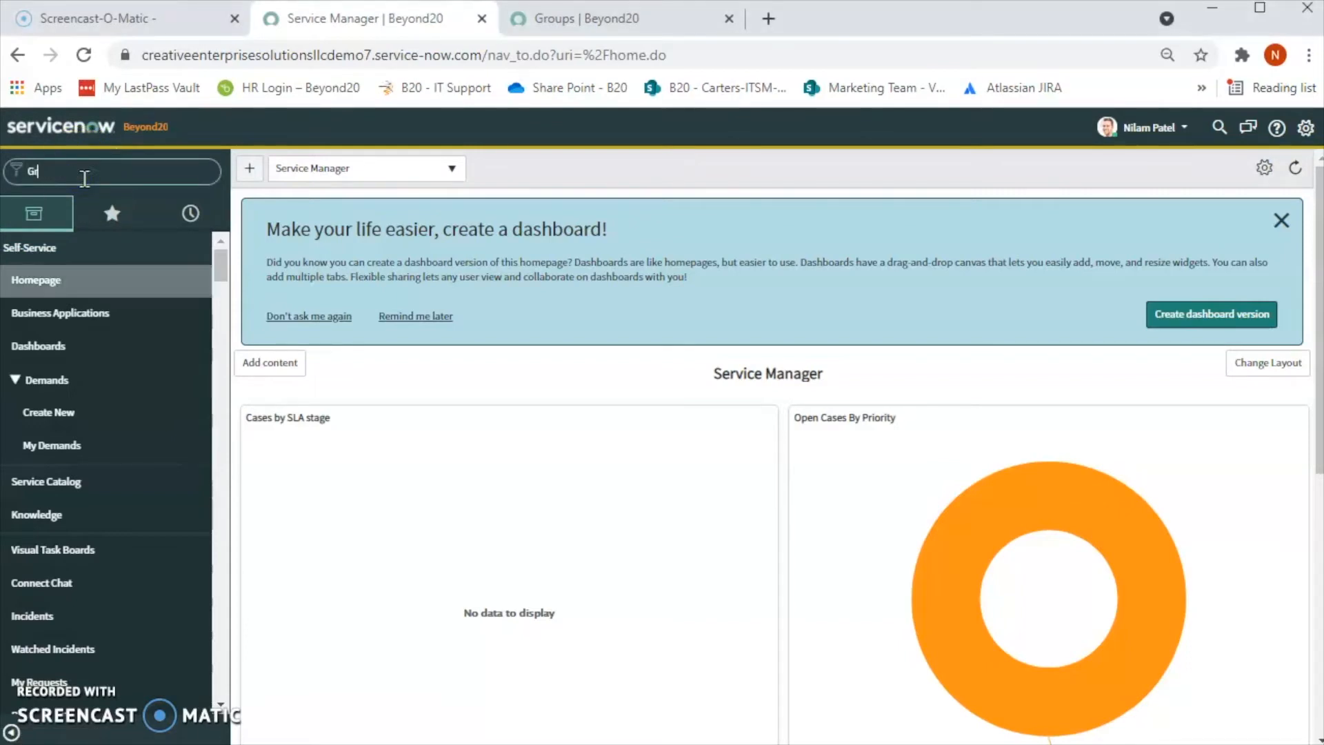
text(roups)
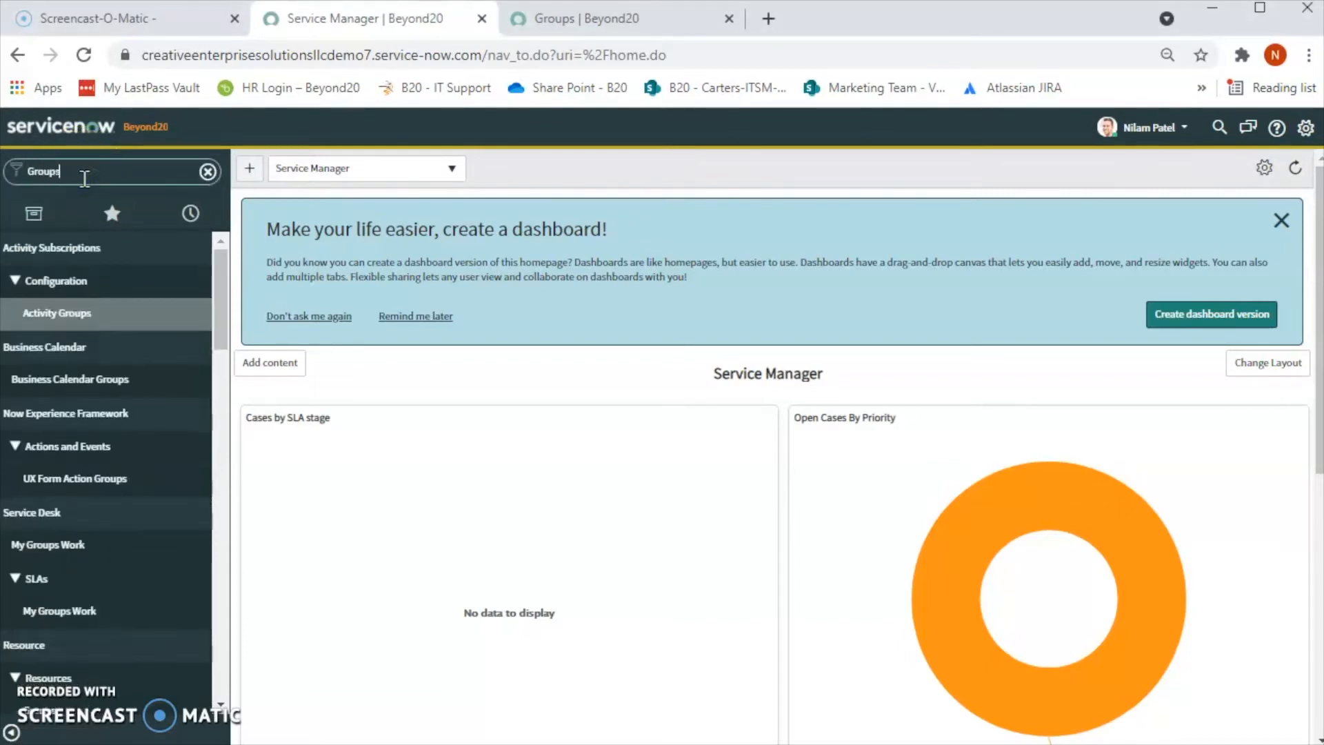
mouse_move(116, 349)
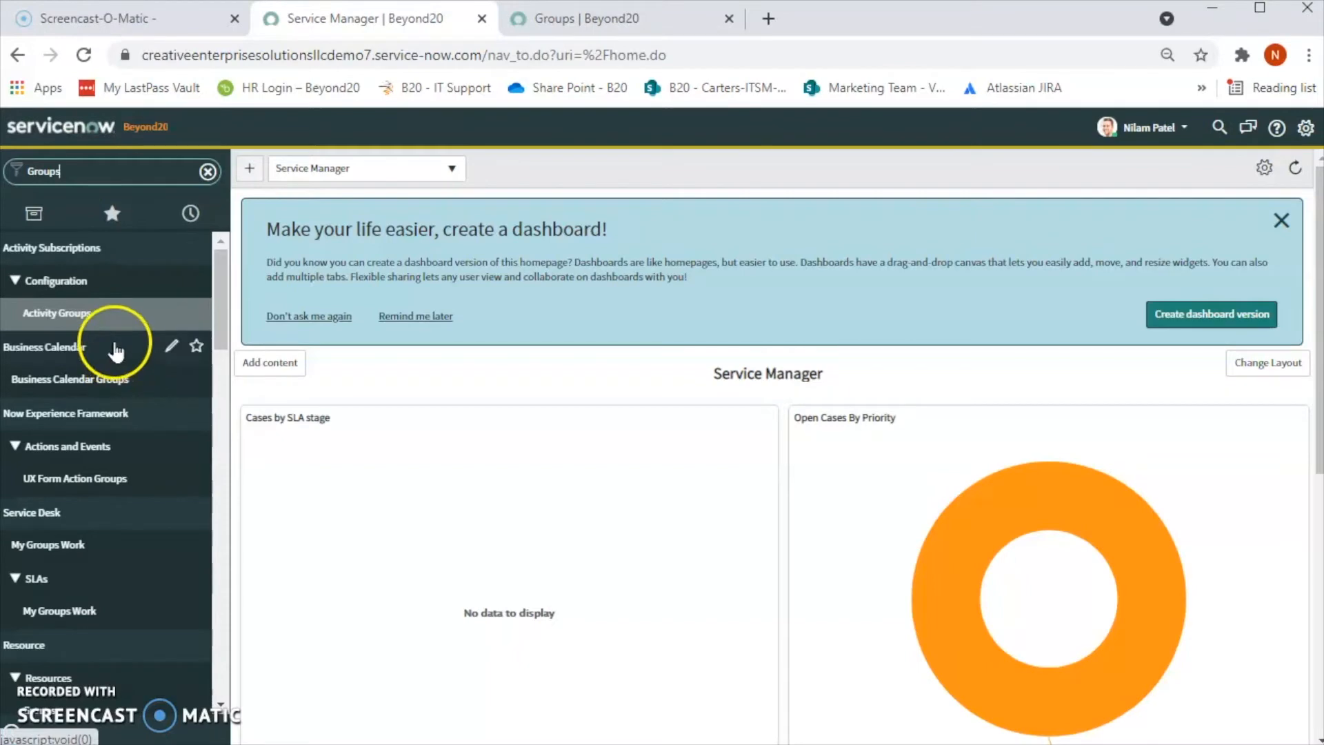
click(56, 313)
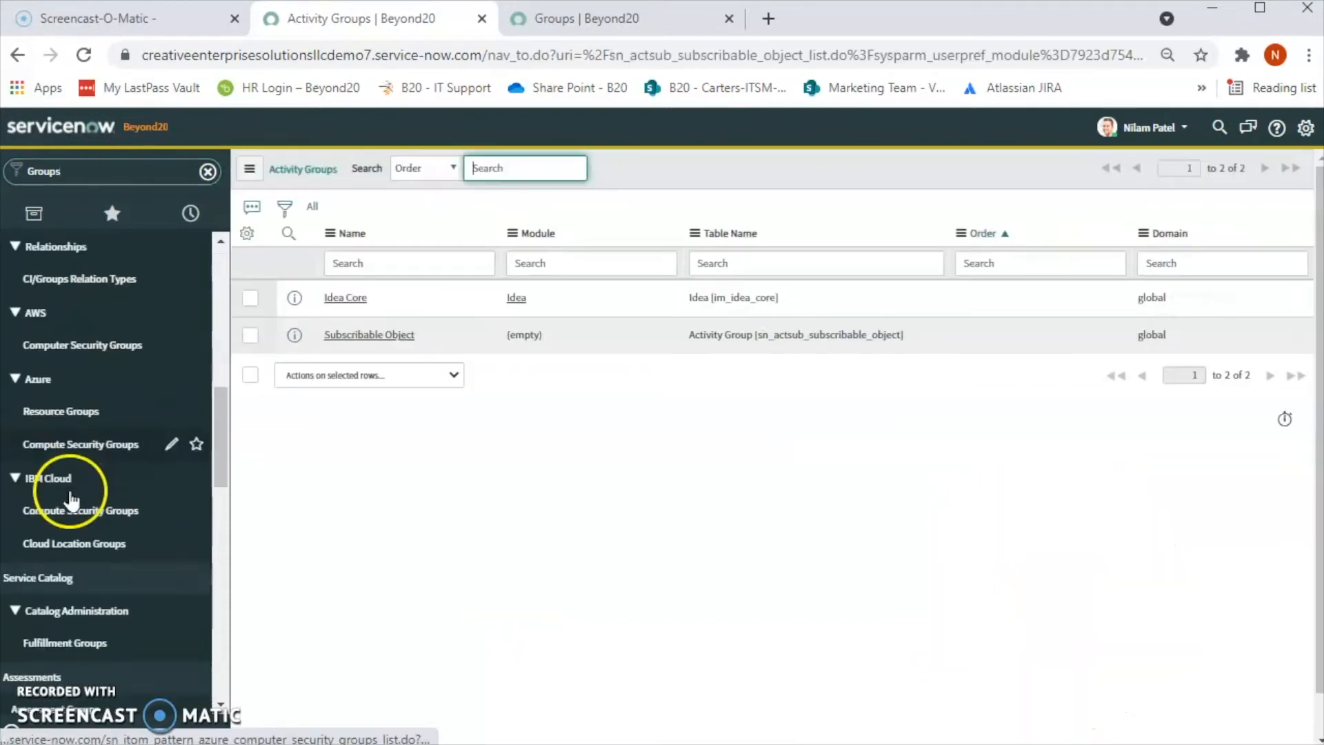
scroll(down, 3)
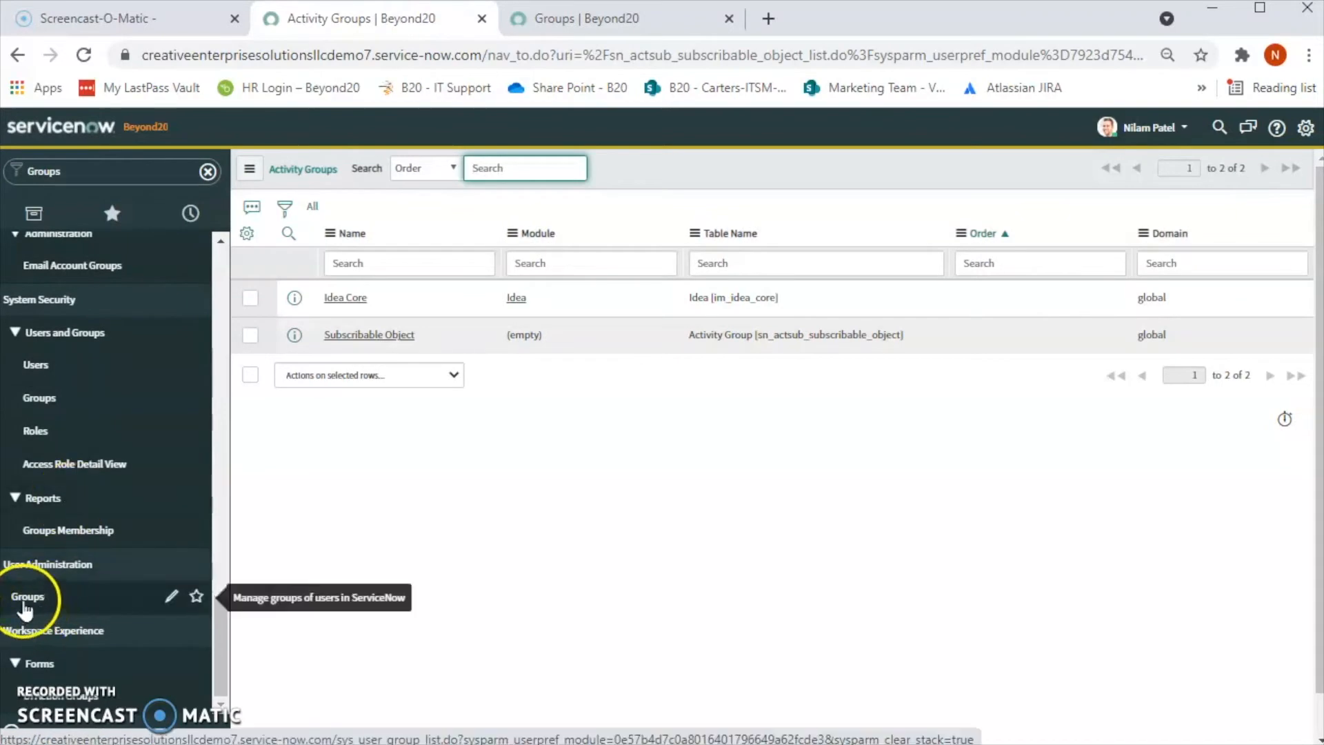
click(27, 595)
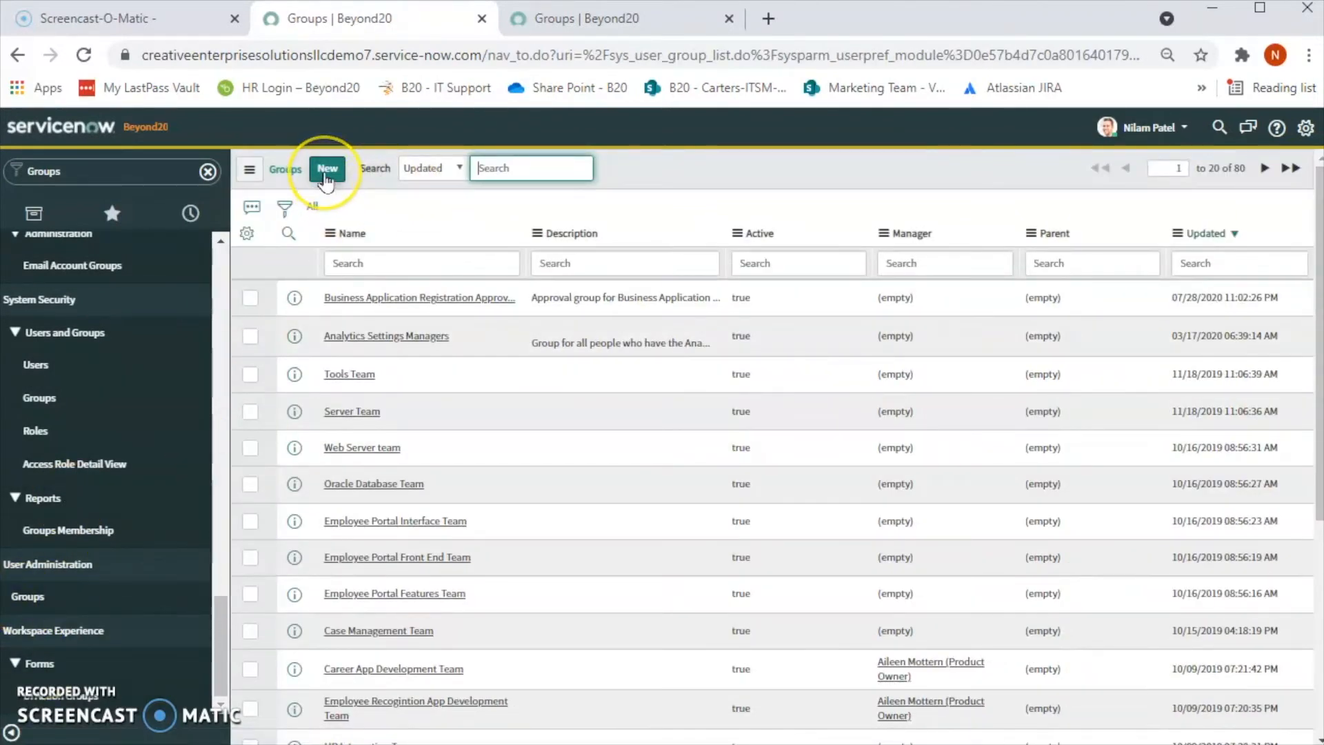
- Use New above the Groups list to open a blank group record form
click(327, 168)
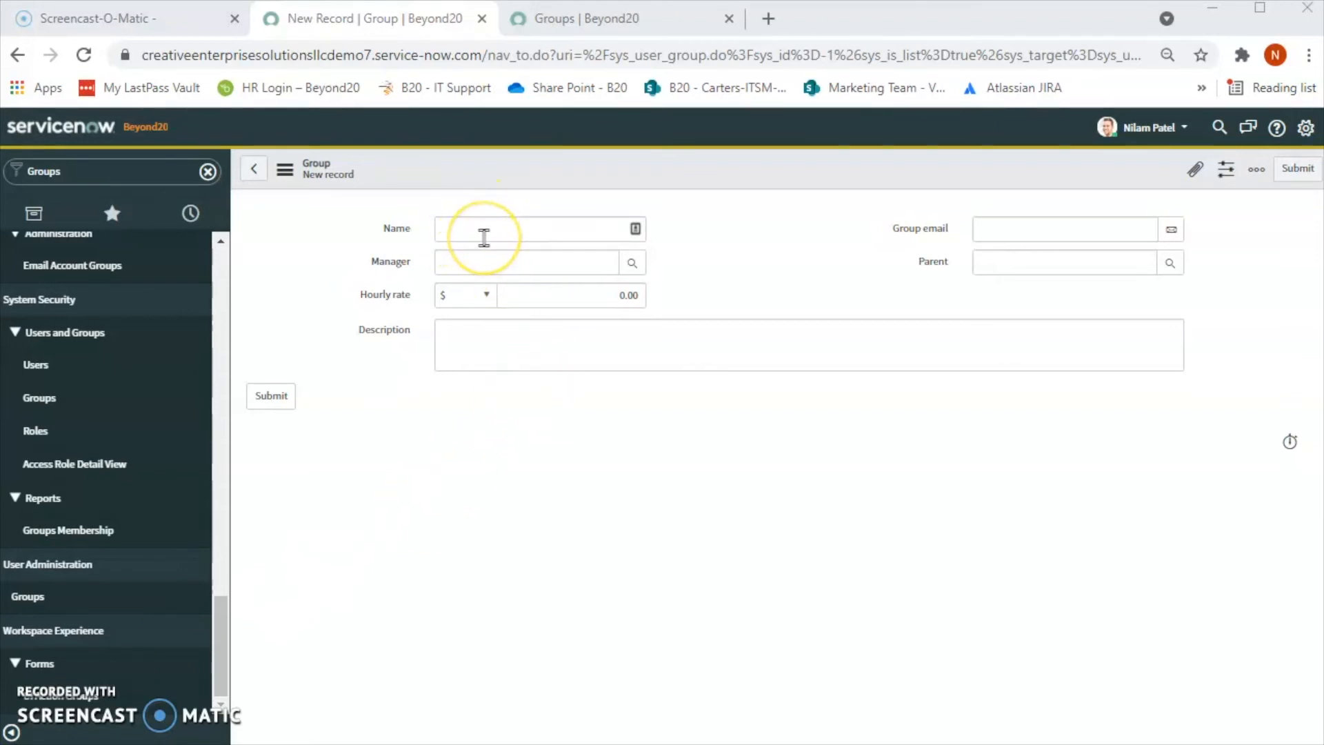
mouse_move(495, 263)
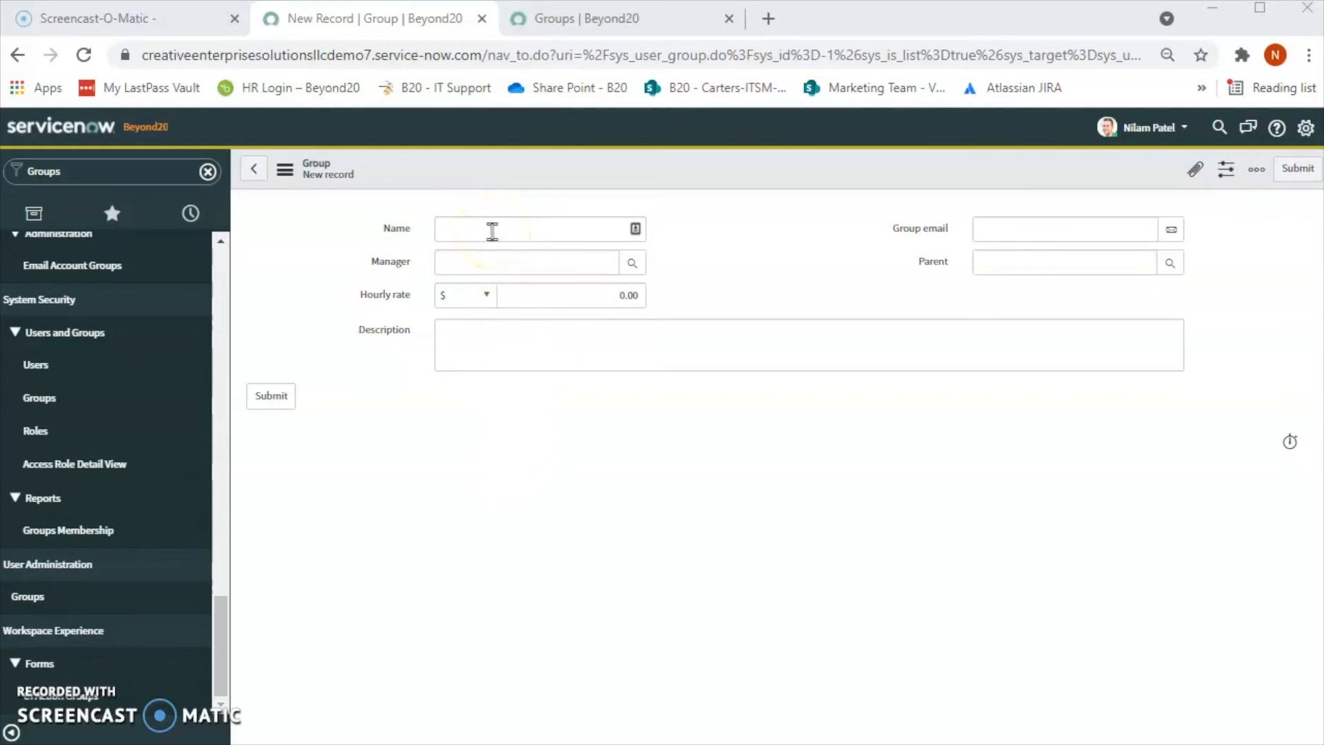
mouse_move(502, 245)
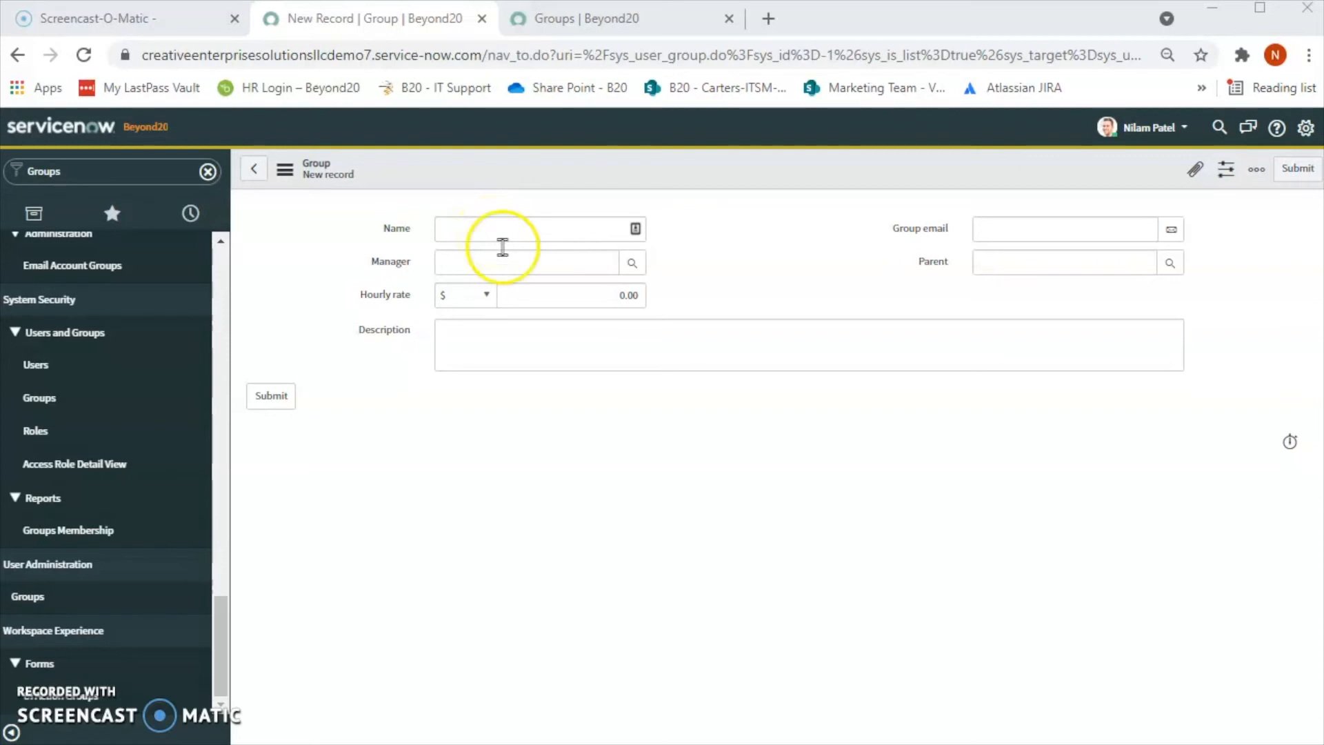
mouse_move(515, 410)
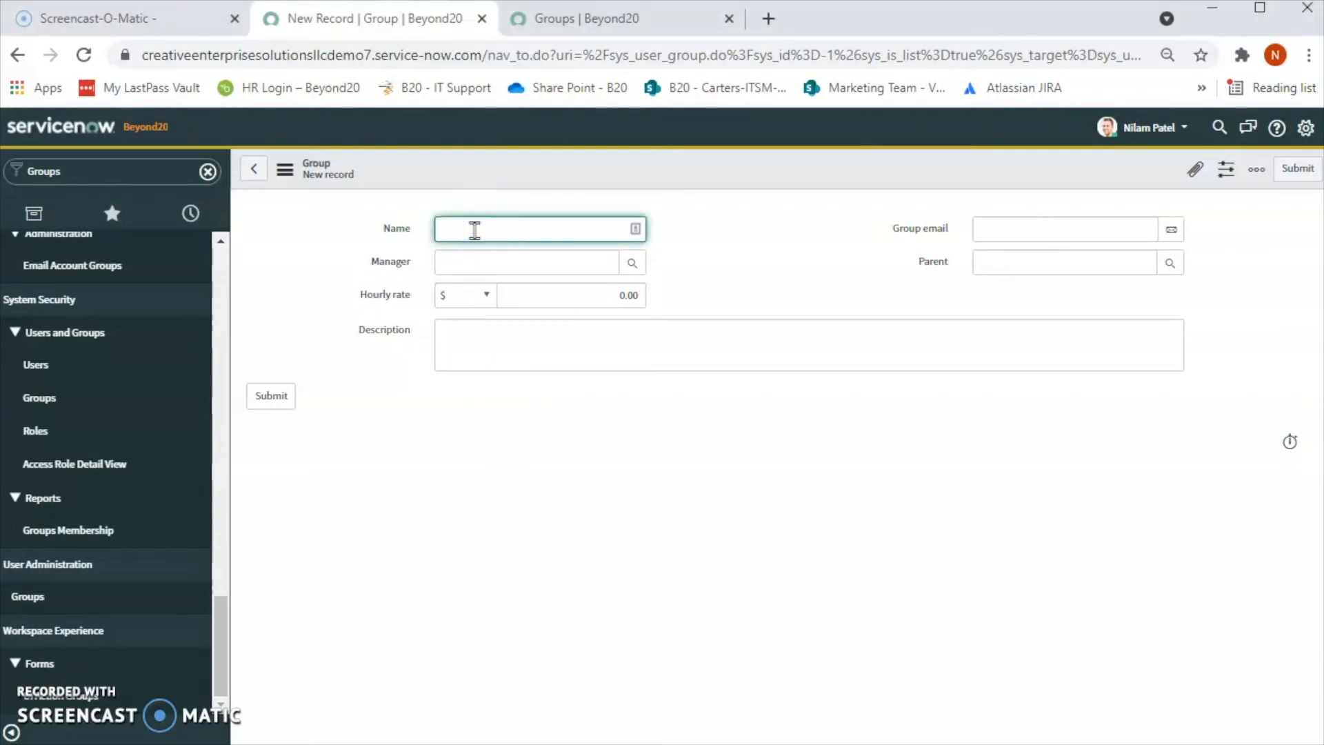
- Enter 'Test User Group' as the group name
text(Test)
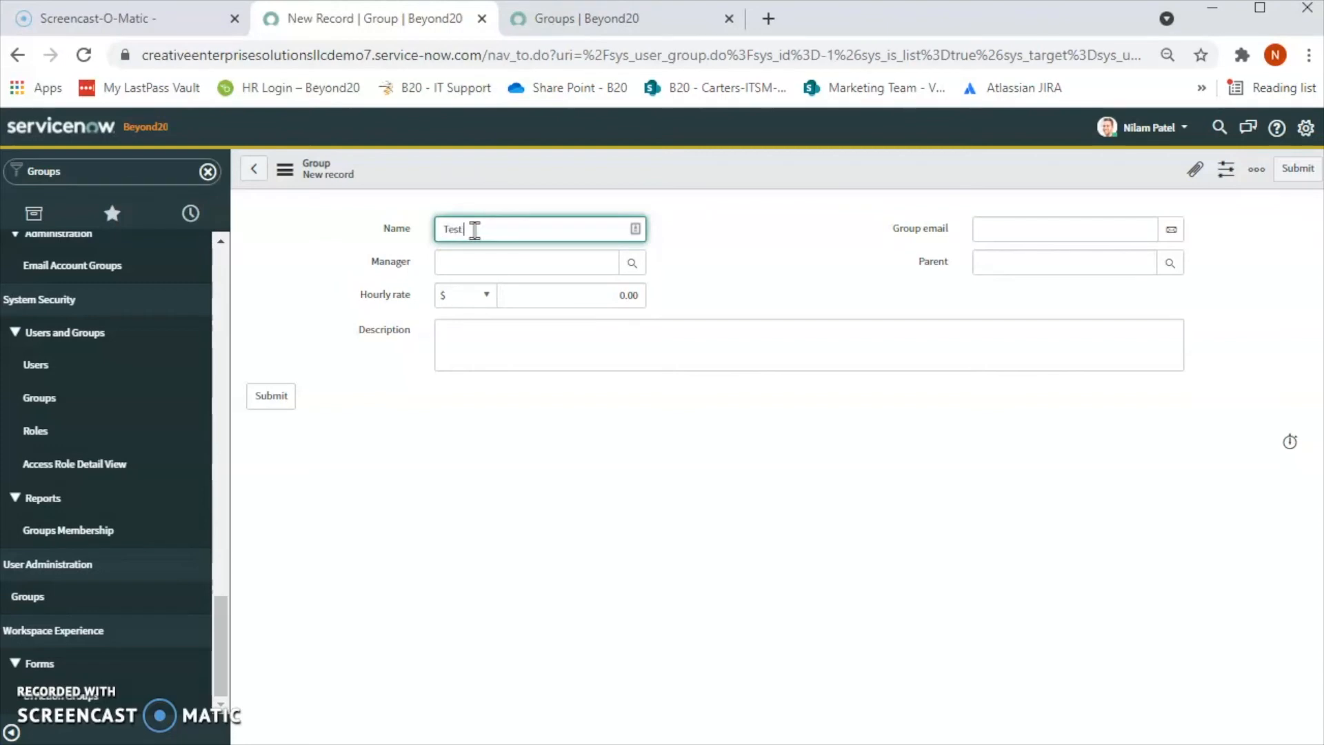
text(User Gr)
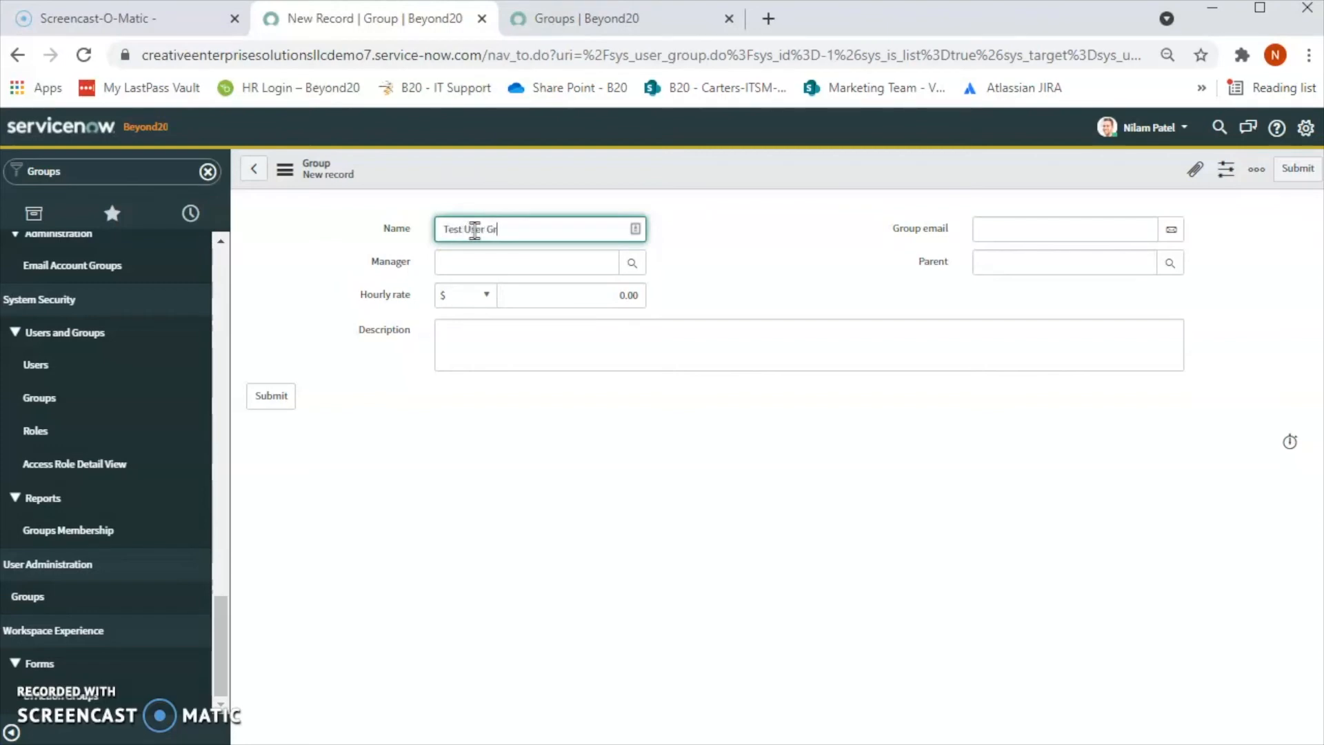
text(oup)
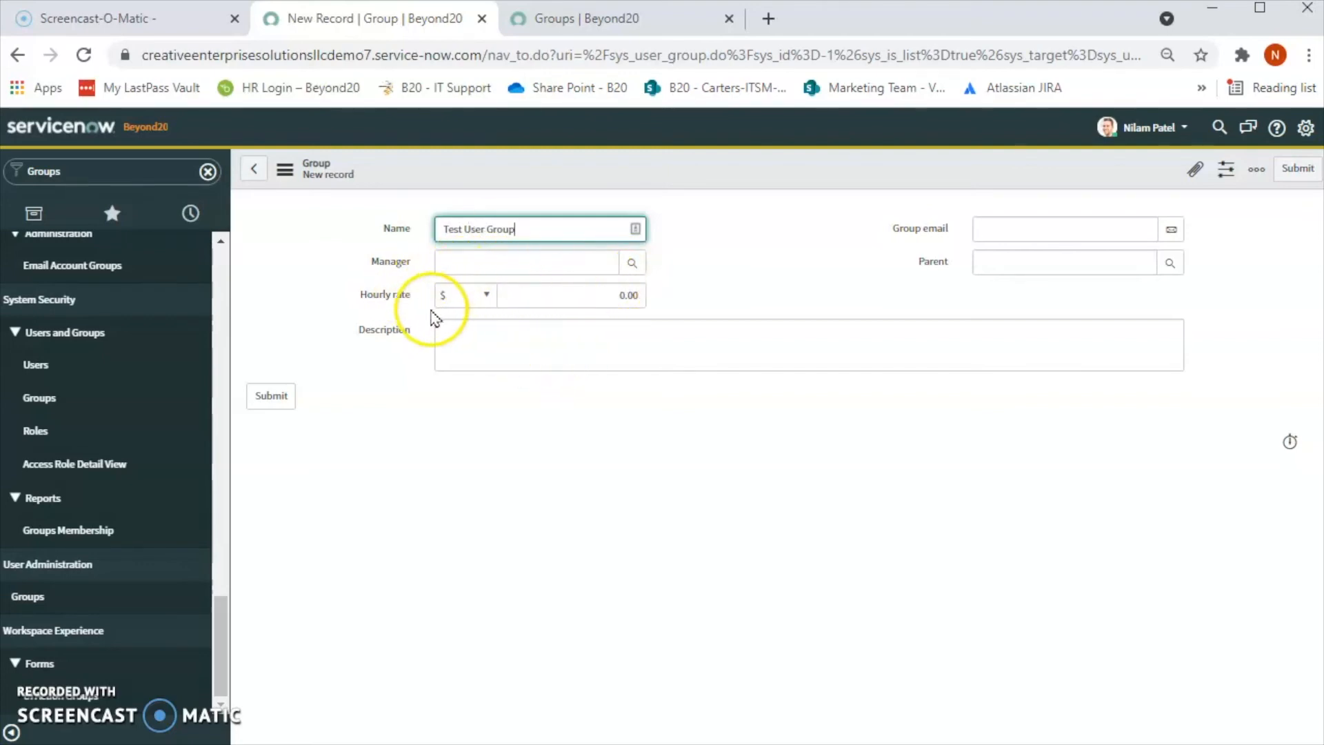
mouse_move(810, 319)
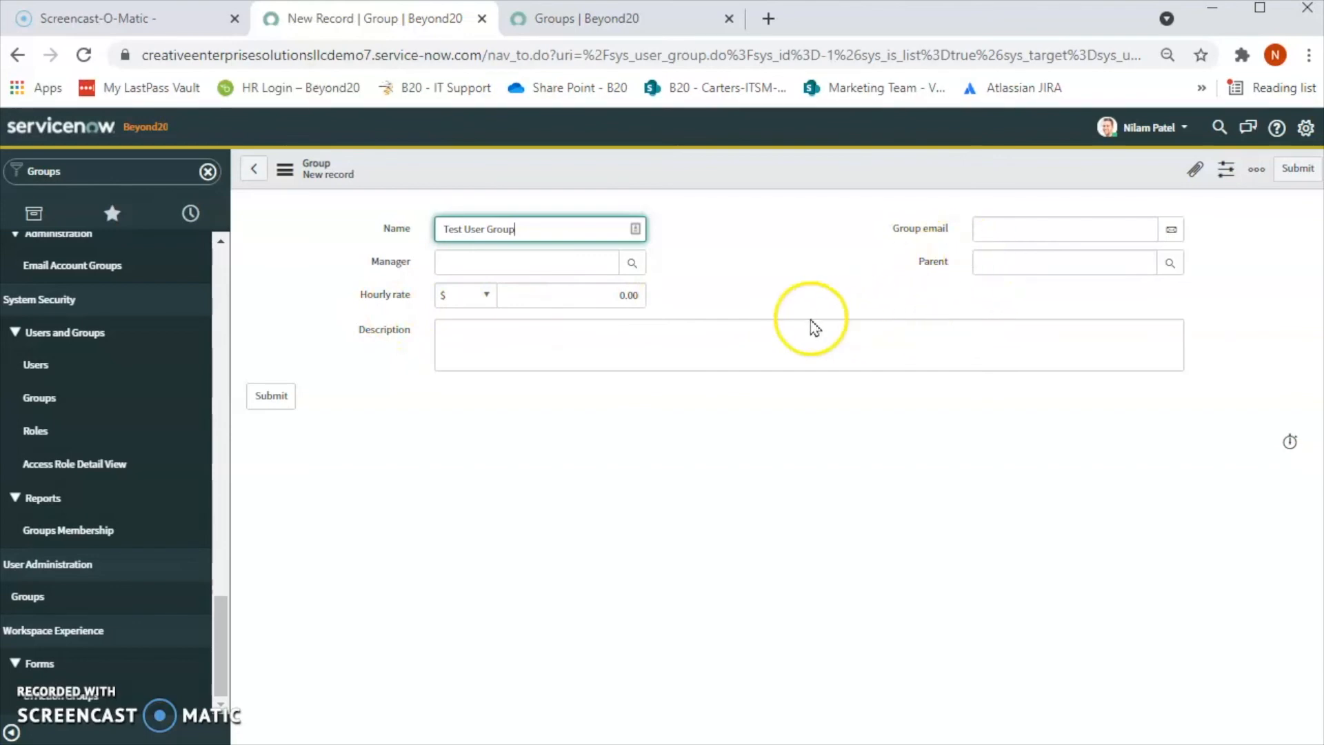
- Set the description to 'This group is created for testing purpose.'
click(546, 345)
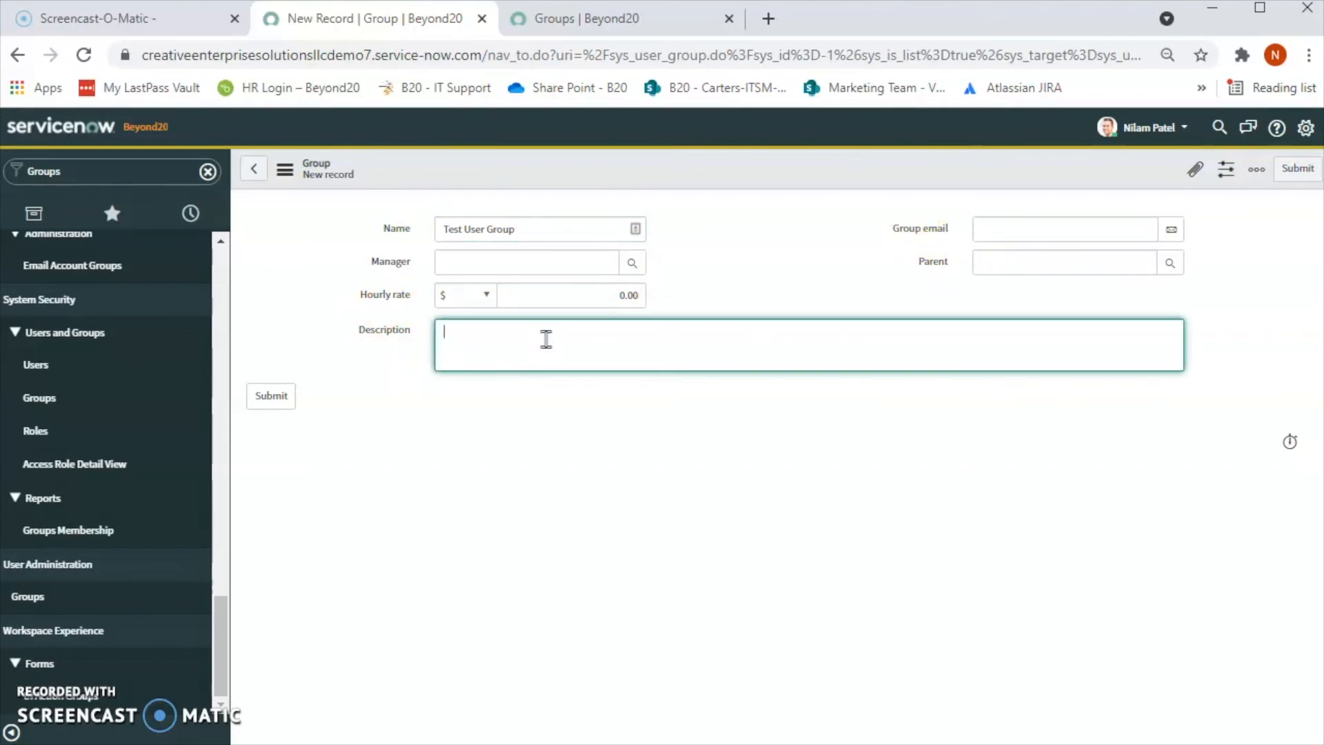
text(T)
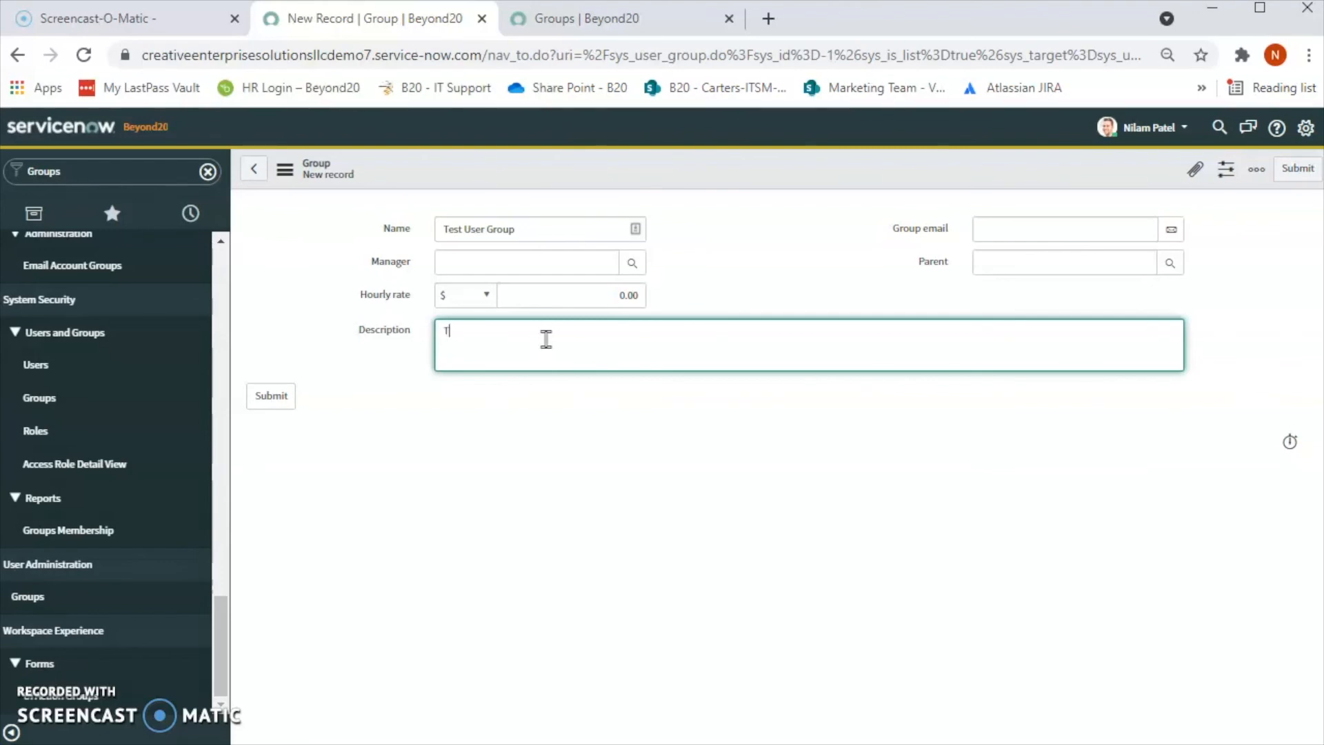
text(his grou)
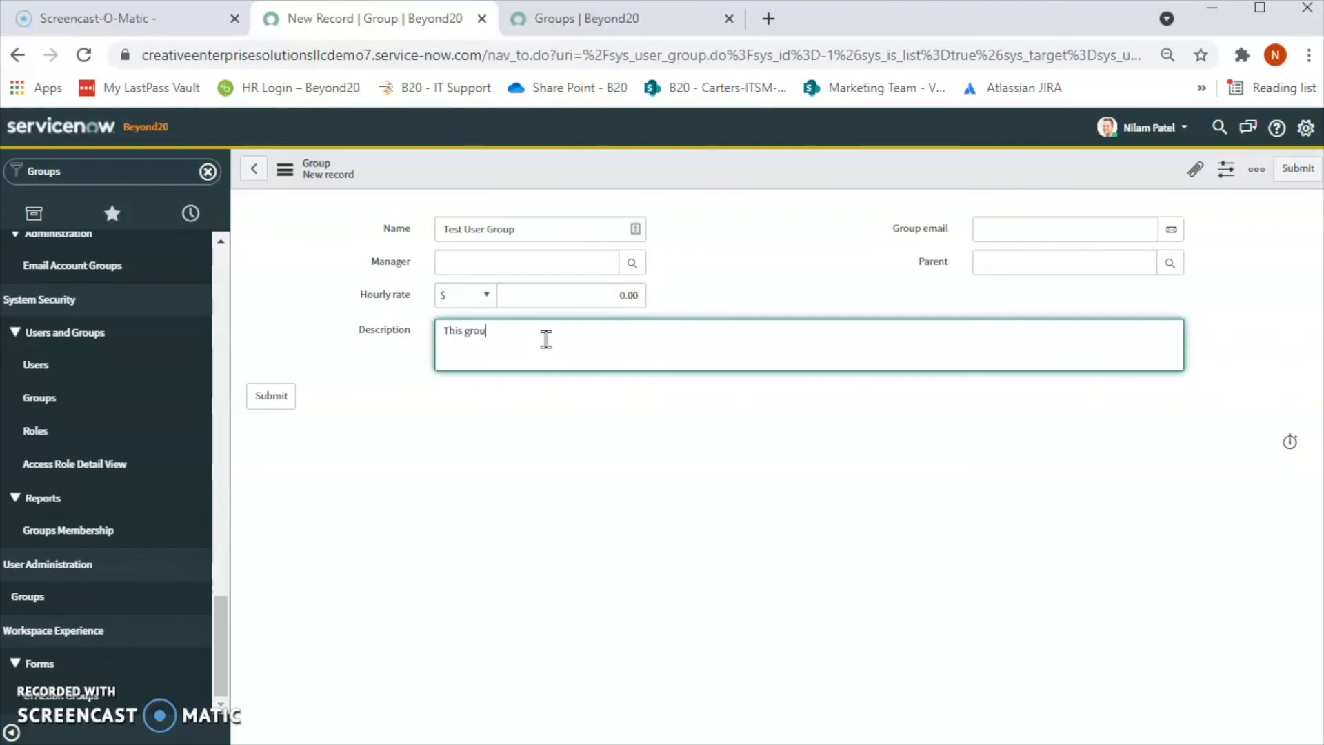
text(p)
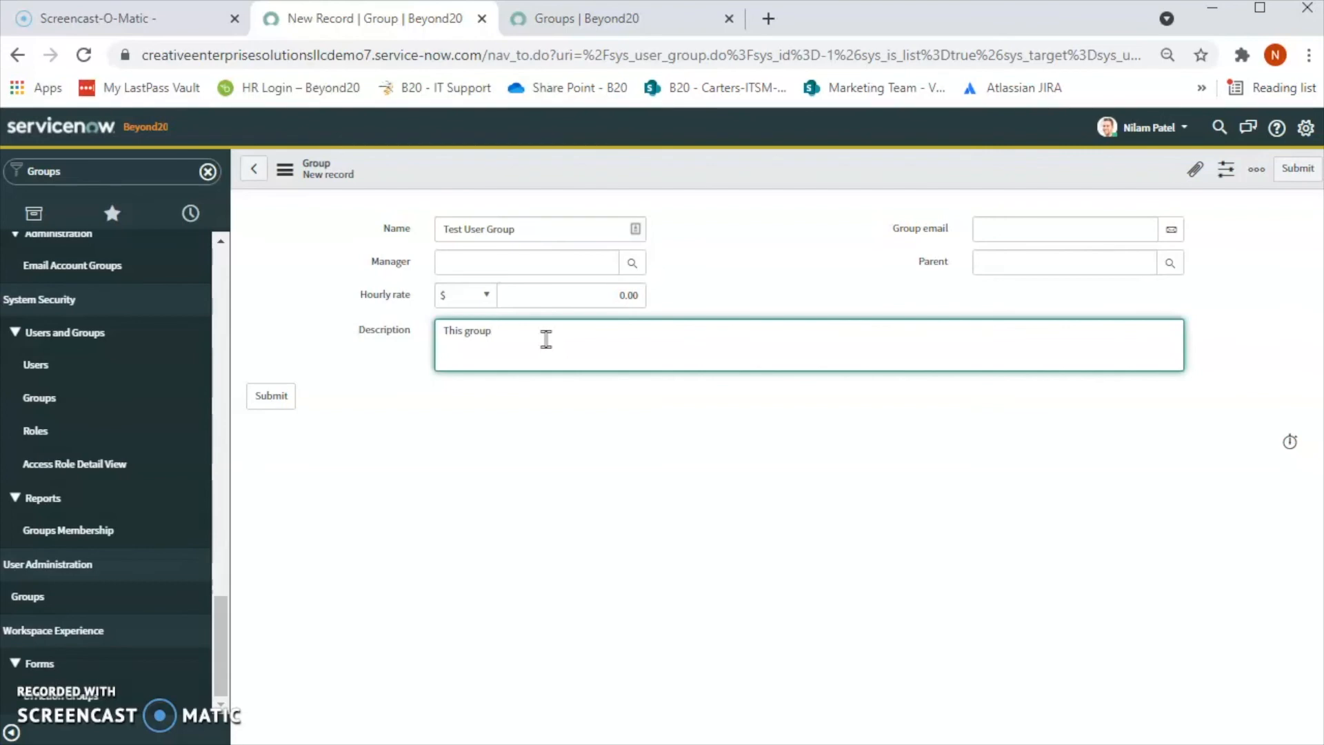
text(is v)
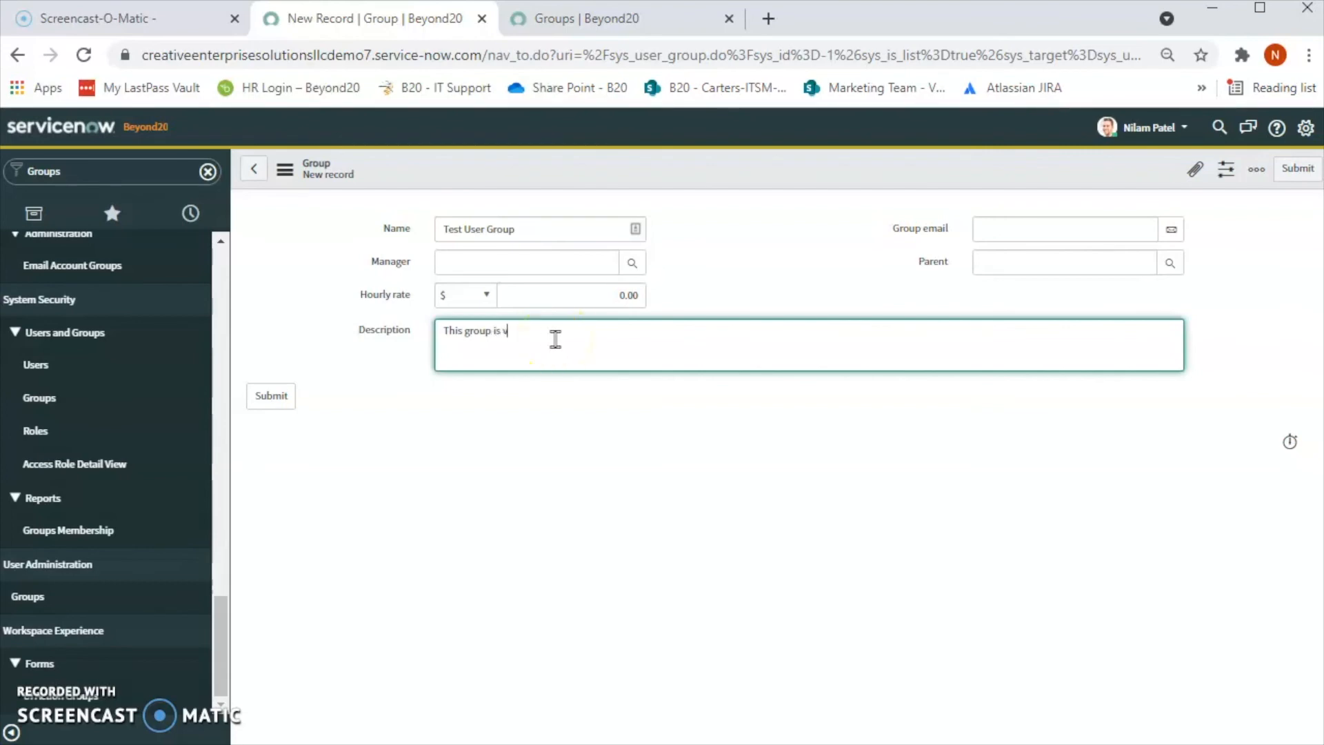
text(crea)
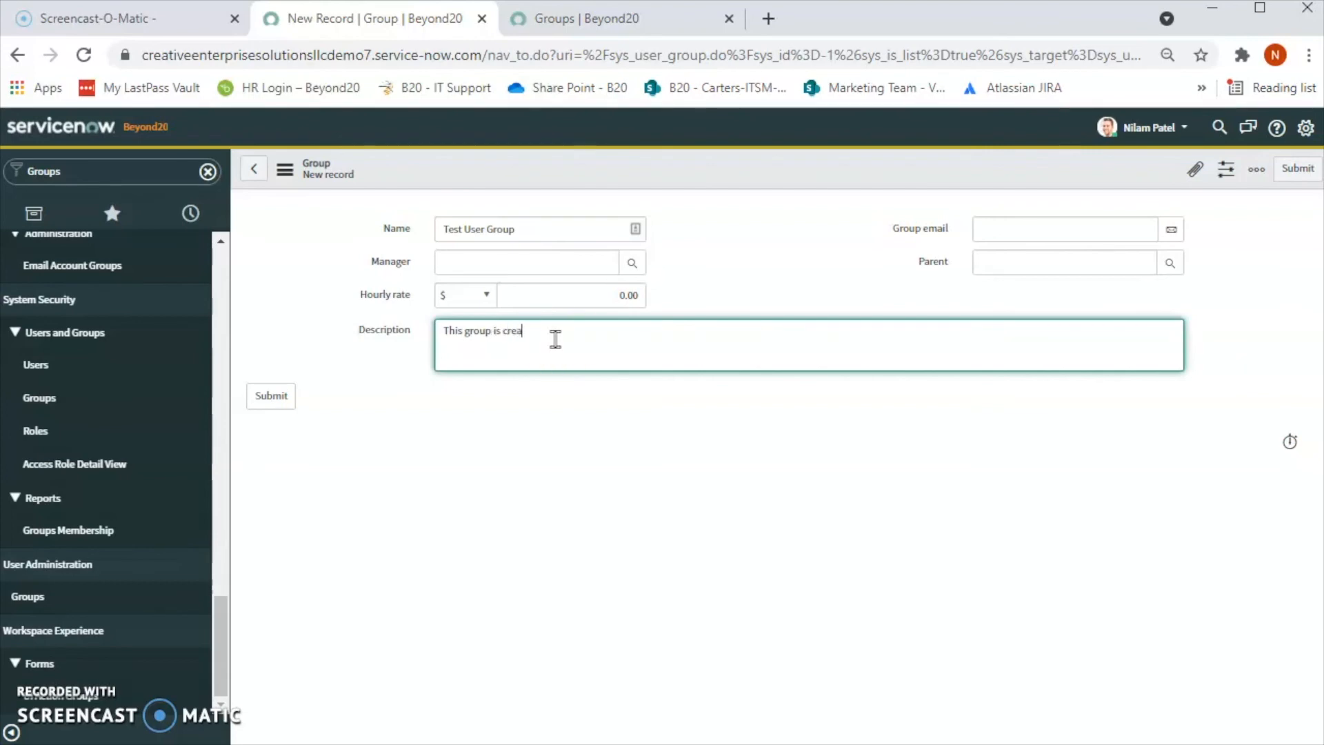
text(ted for testing pu)
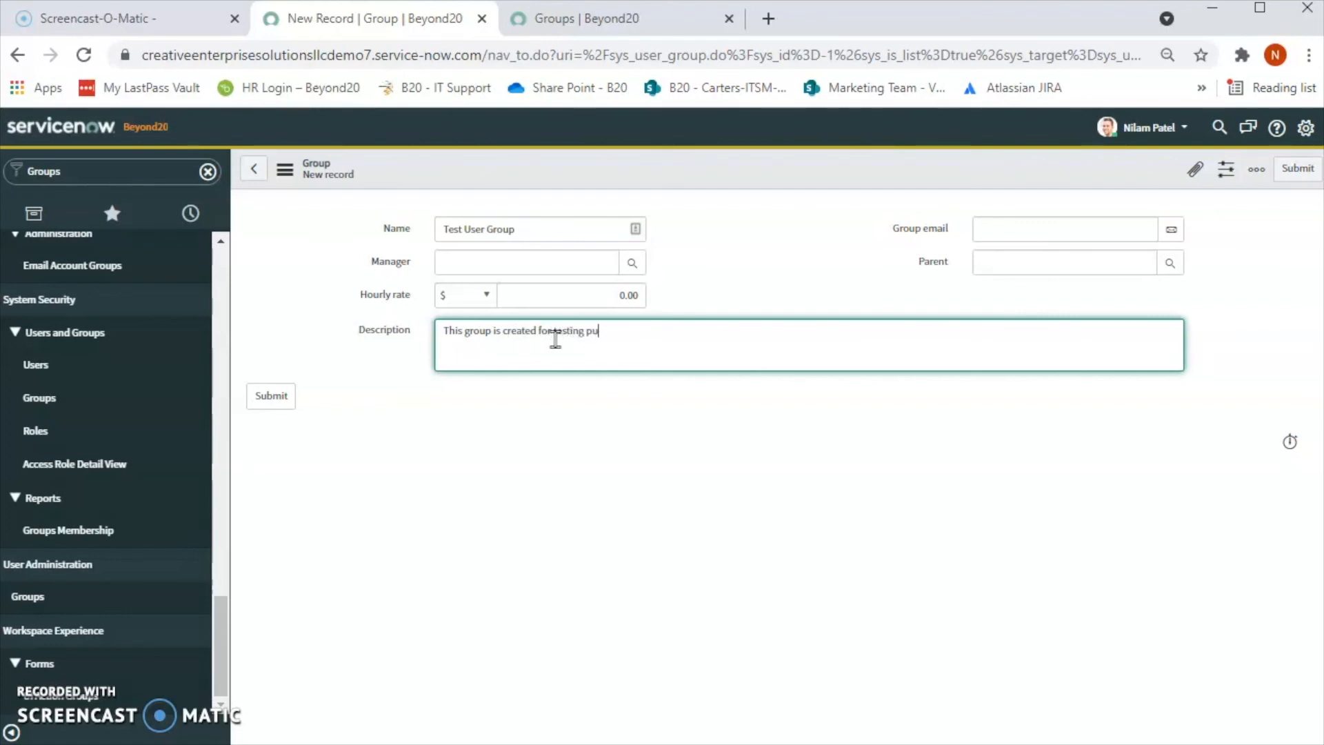
text(rpose.)
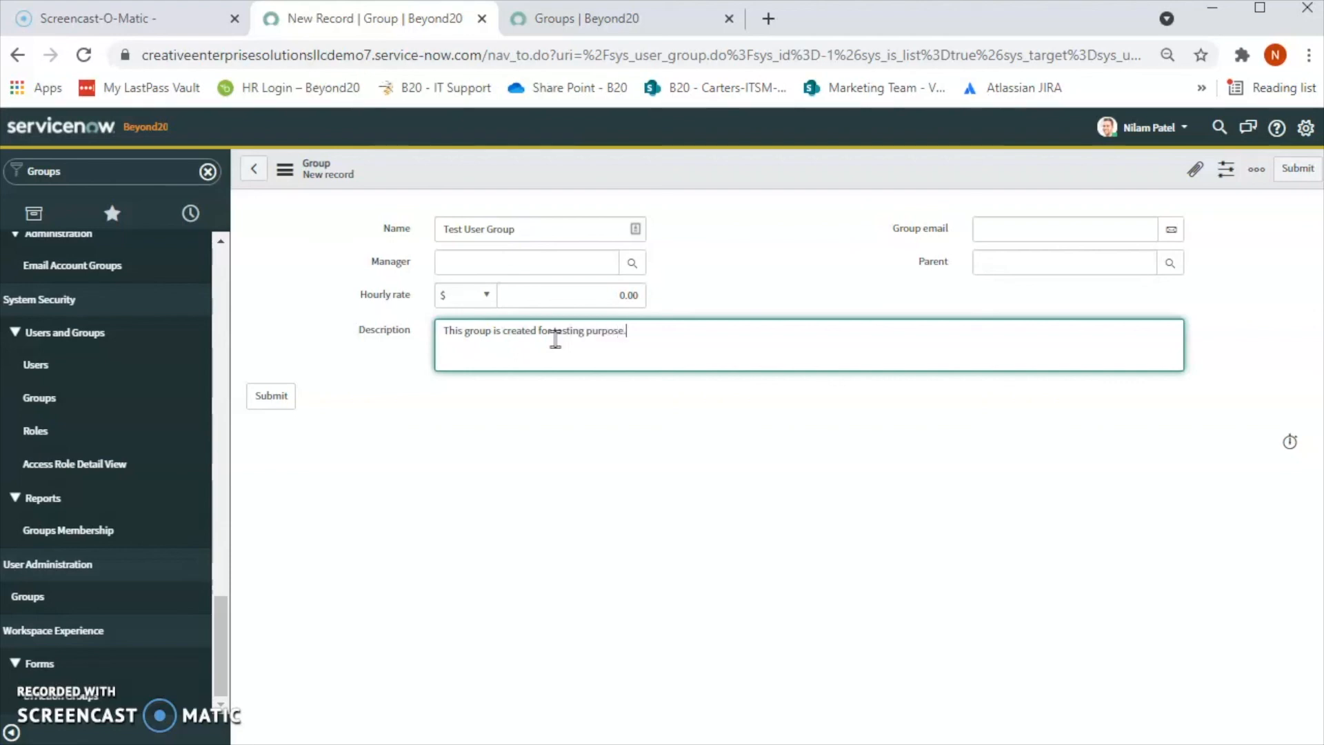
mouse_move(271, 395)
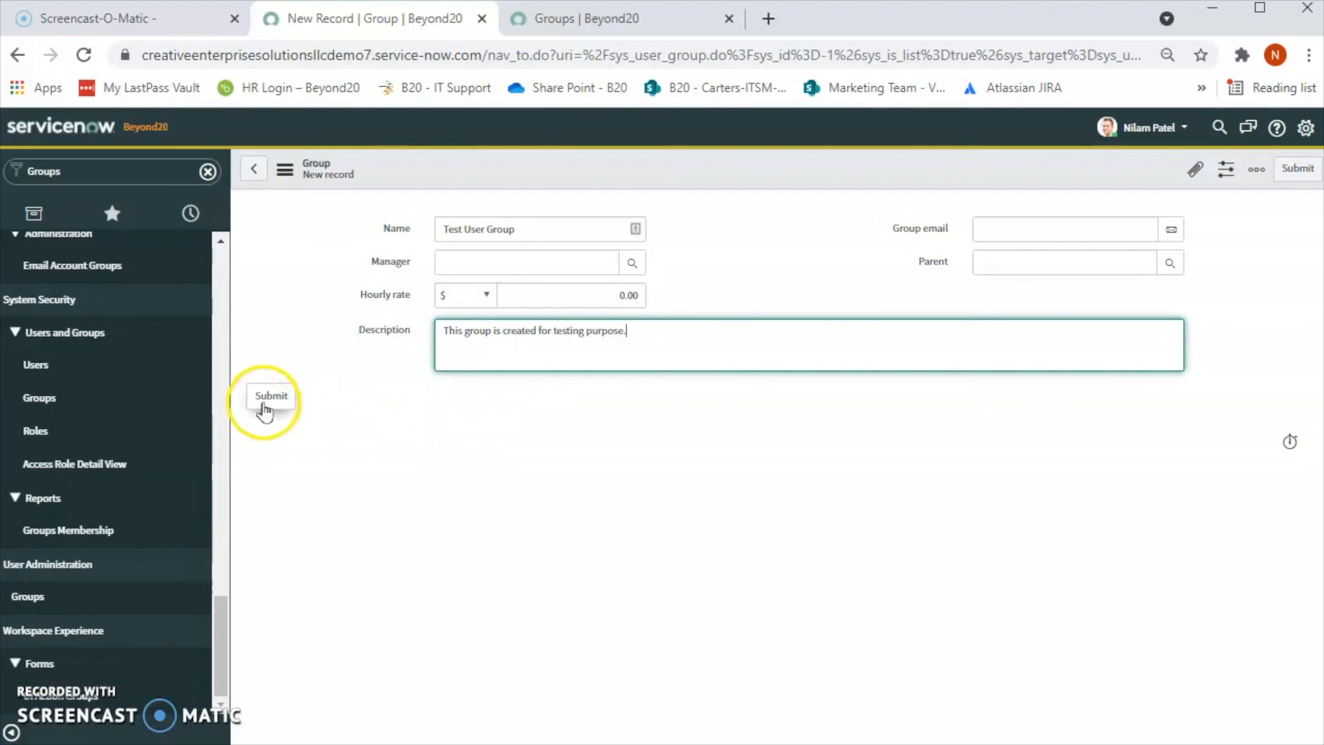
- Submit the Test User Group record to save it to the Groups list
click(270, 395)
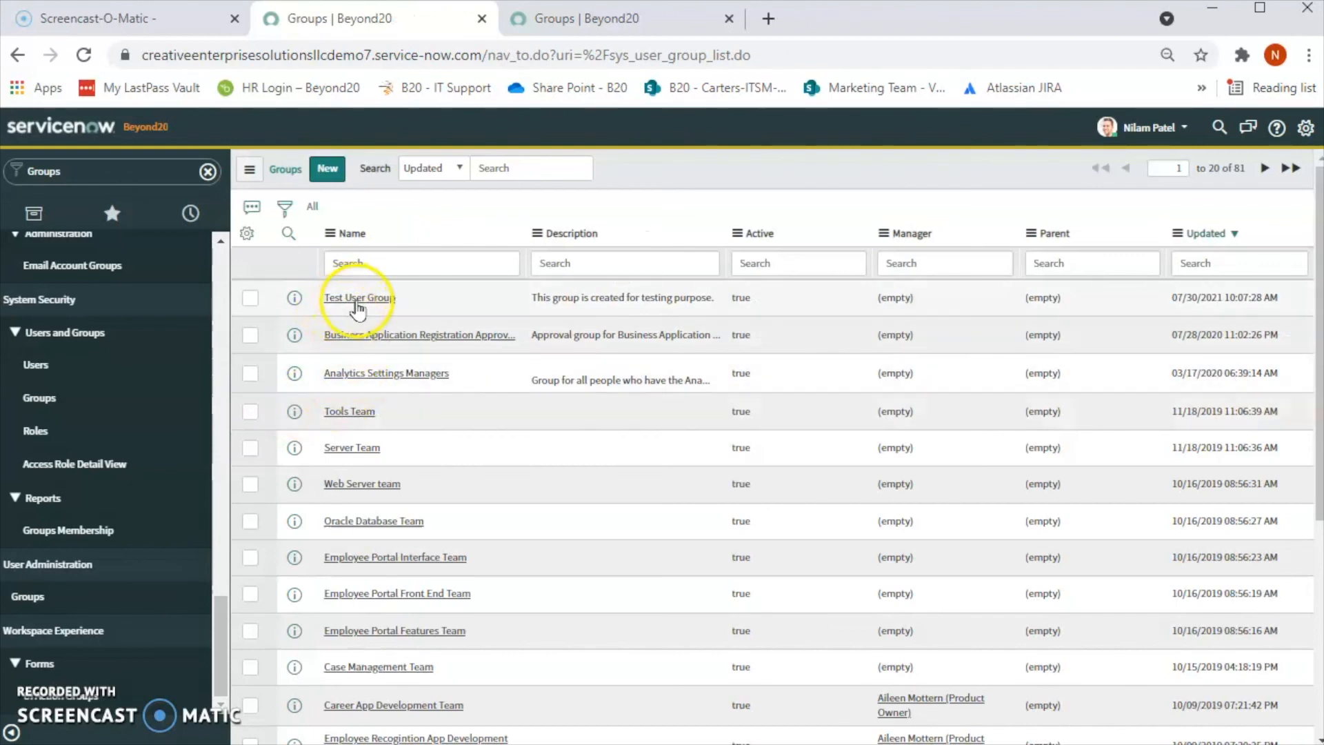
mouse_move(456, 321)
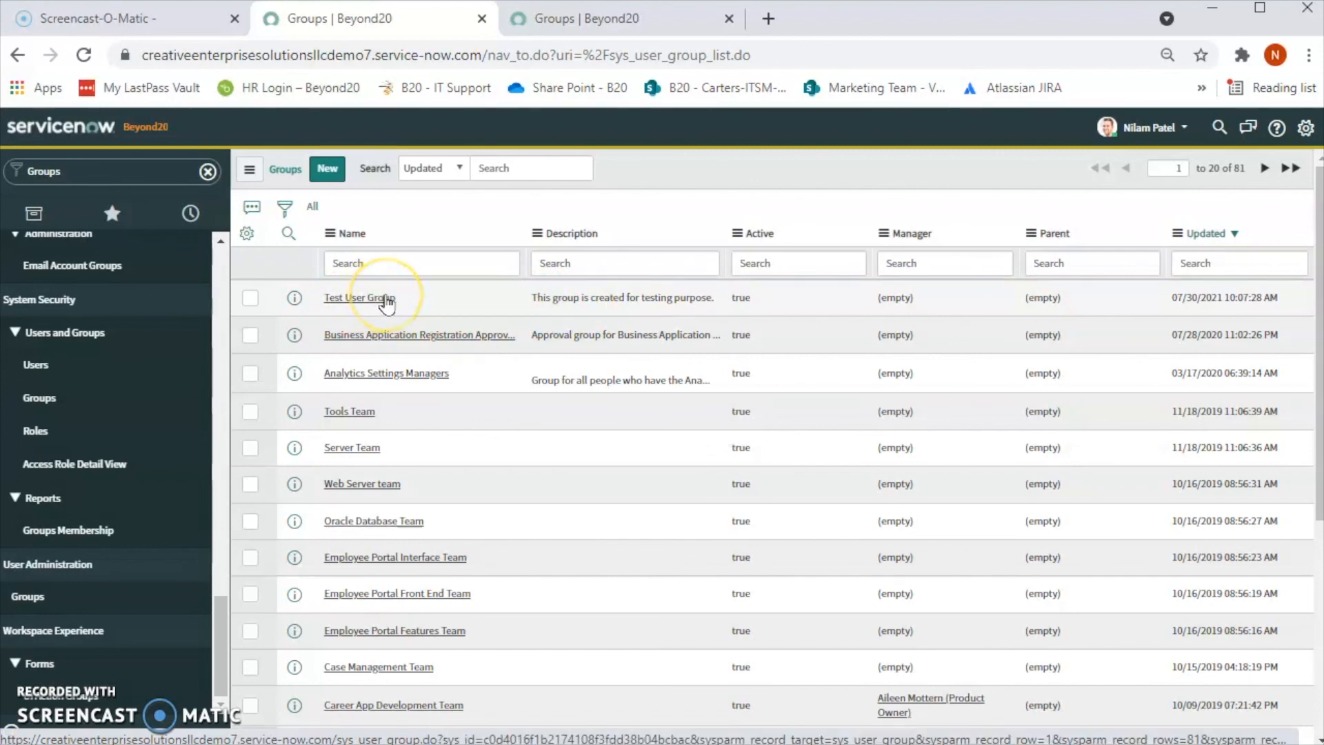
mouse_move(439, 339)
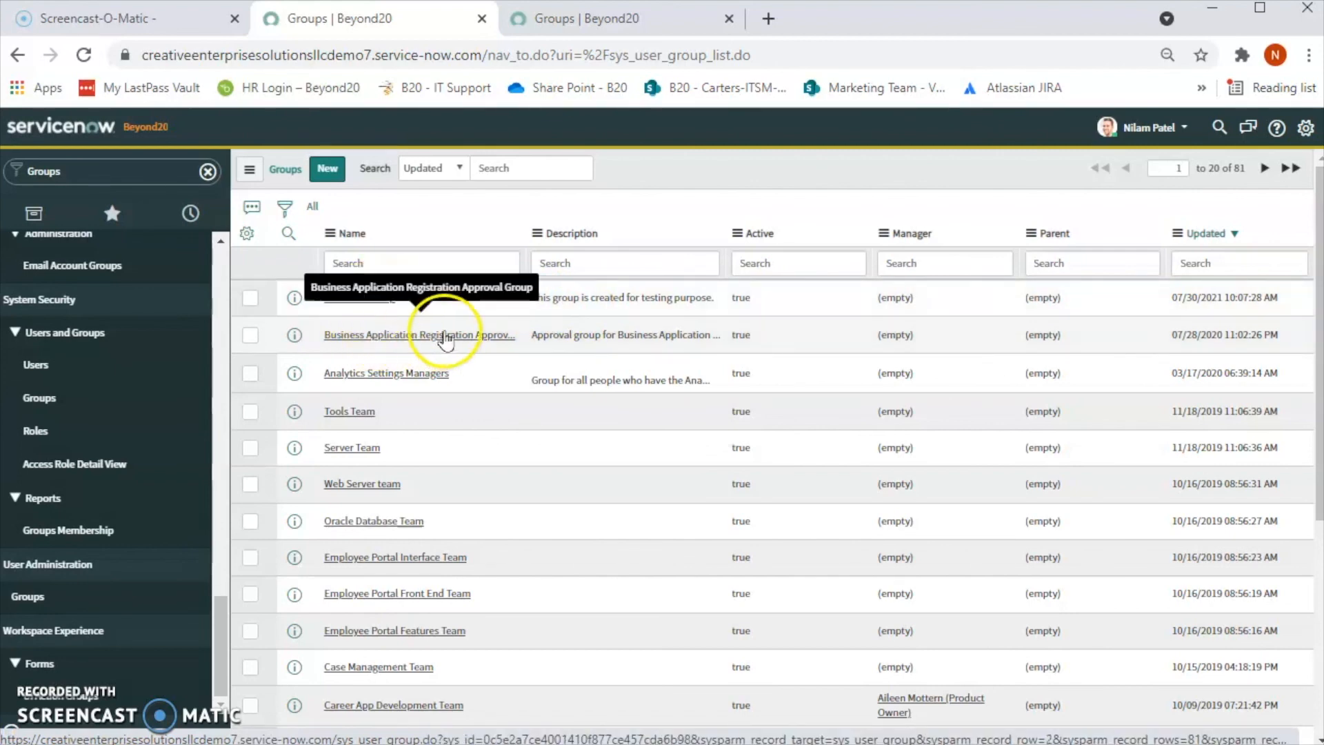
mouse_move(655, 198)
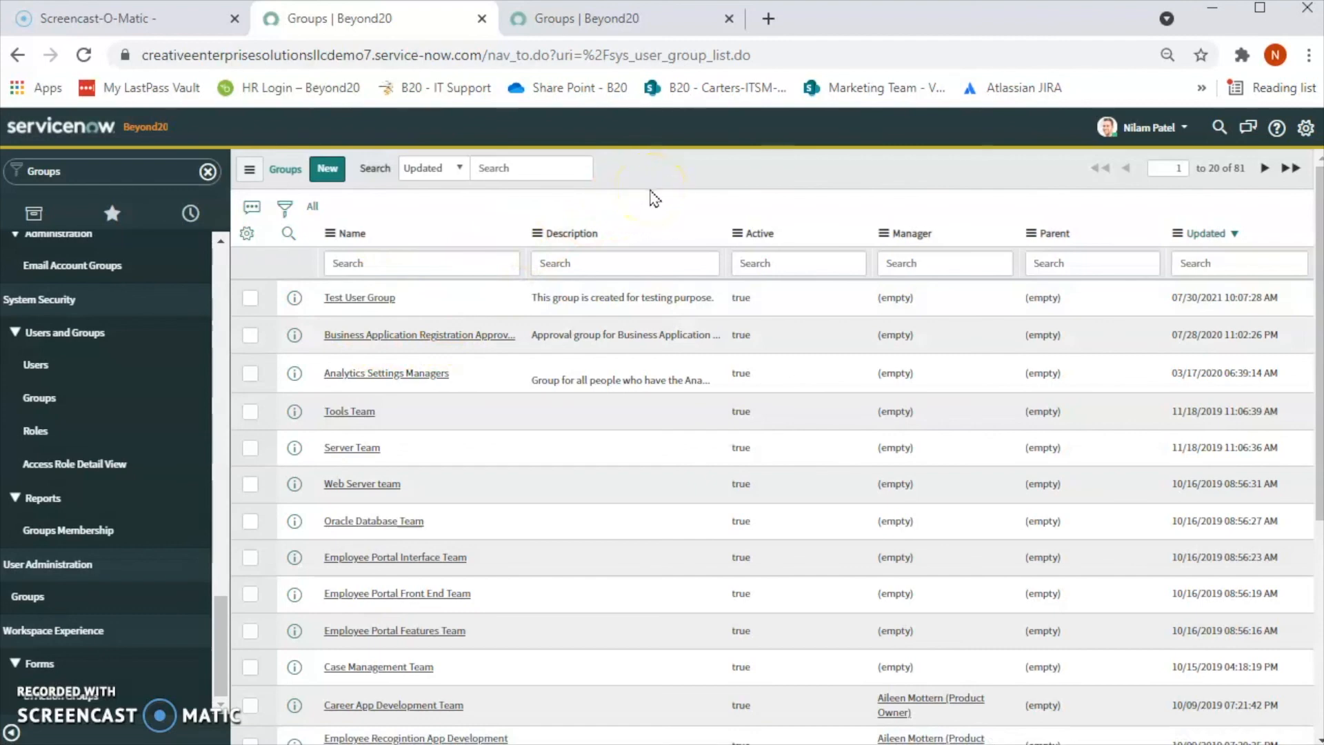